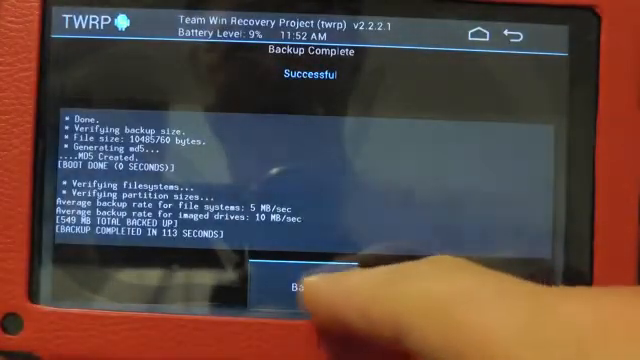
# Leave the backup summary and factory reset the tablet, wiping data and cache via swipe confirm
pyautogui.click(300, 290)
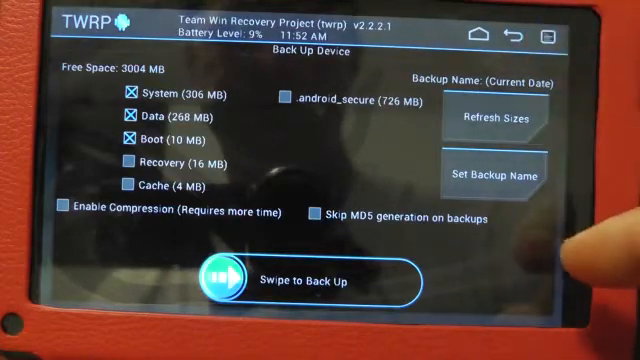
pyautogui.click(520, 32)
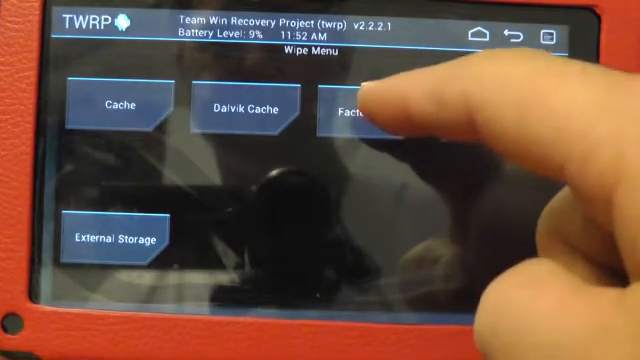
pyautogui.click(360, 108)
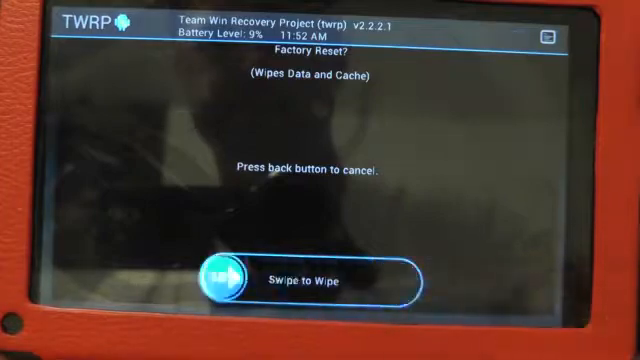
pyautogui.moveTo(224, 280); pyautogui.dragTo(400, 280)
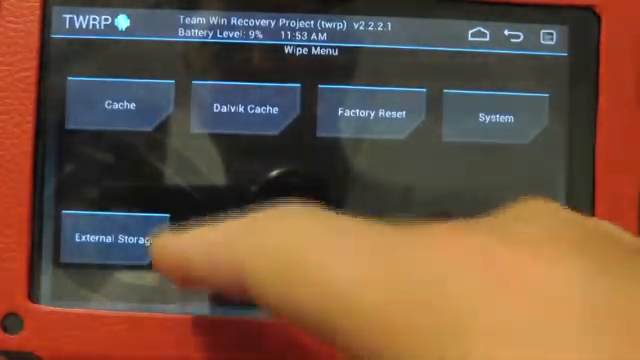
# Start a zip install and browse the sdcard to the Download folder holding the ROM zip
pyautogui.click(518, 36)
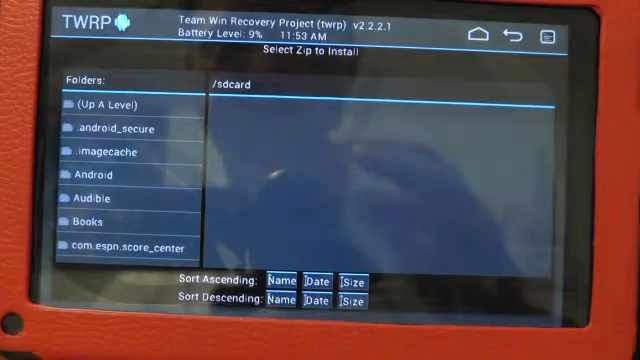
pyautogui.scroll(-3)
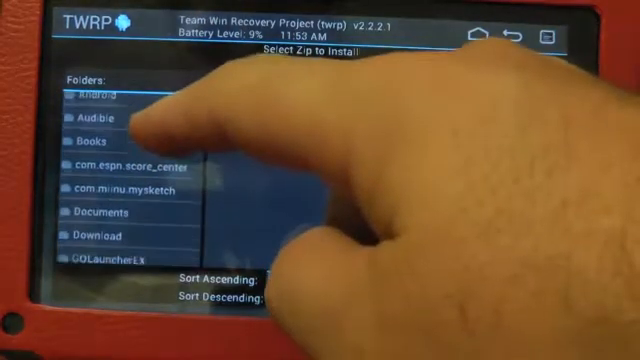
pyautogui.click(100, 236)
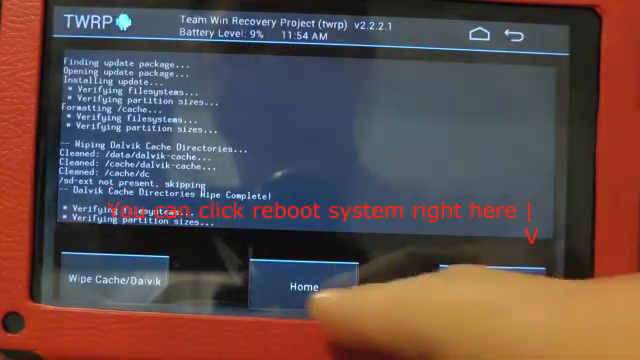
# Leave the install results screen and land back on the TWRP main menu
pyautogui.click(304, 290)
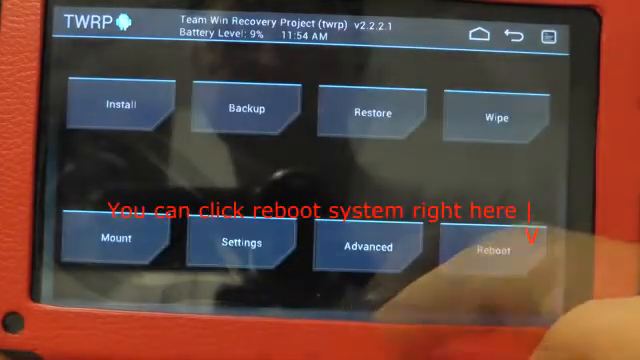
pyautogui.click(492, 252)
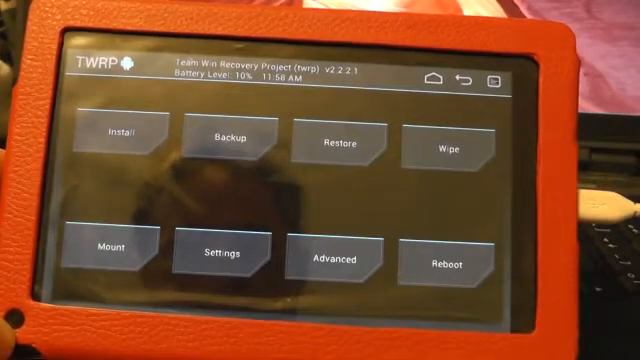
# Select the gapps zip from /sdcard/Download and swipe to flash it onto the tablet
pyautogui.click(122, 140)
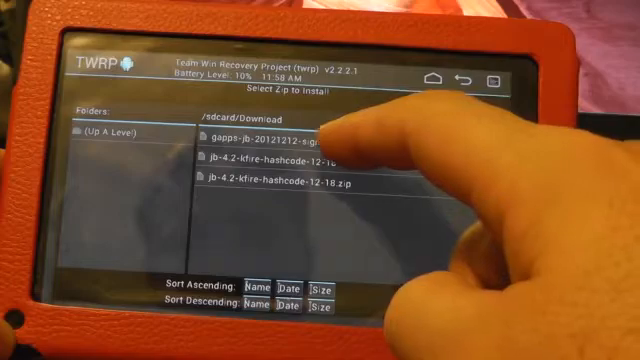
pyautogui.click(270, 136)
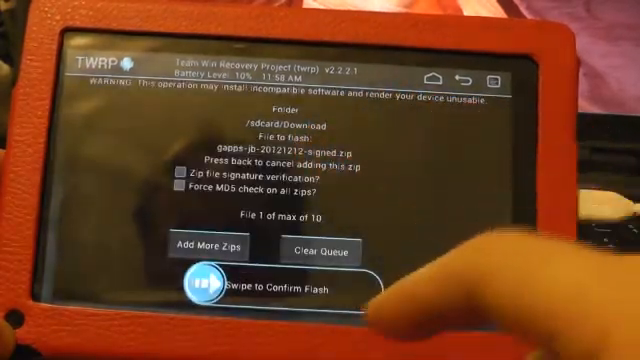
pyautogui.moveTo(204, 284); pyautogui.dragTo(370, 284)
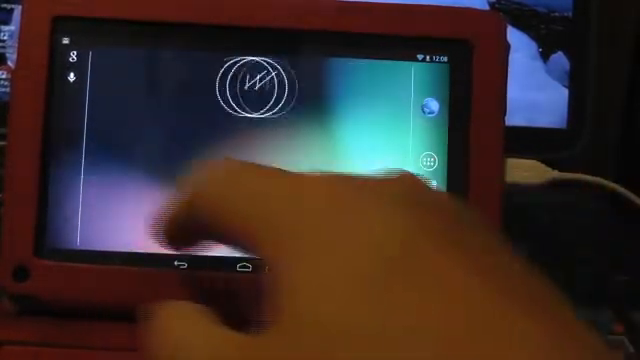
# Unlock the freshly booted Jelly Bean lock screen to reach the home screen
pyautogui.click(420, 160)
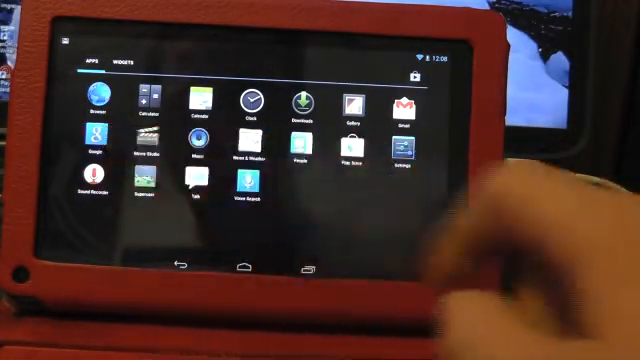
pyautogui.moveTo(500, 250)
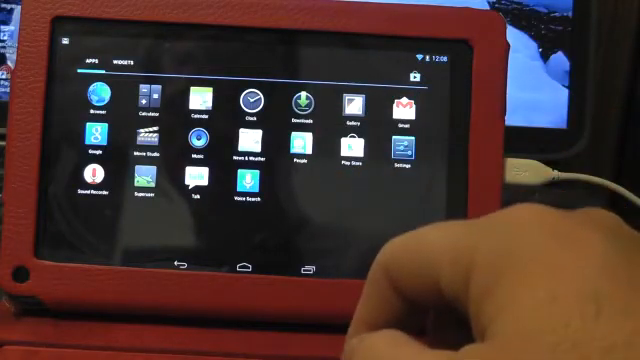
pyautogui.moveTo(400, 250)
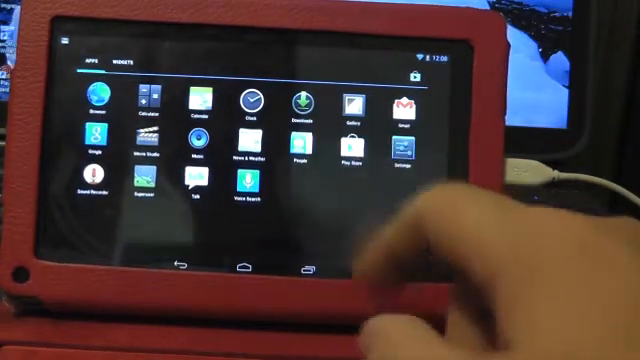